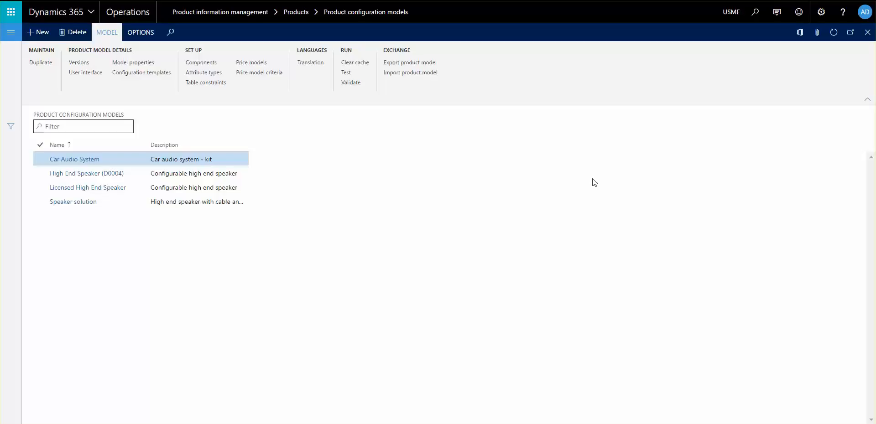
{"action": "mouse_move", "coordinate": [575, 194]}
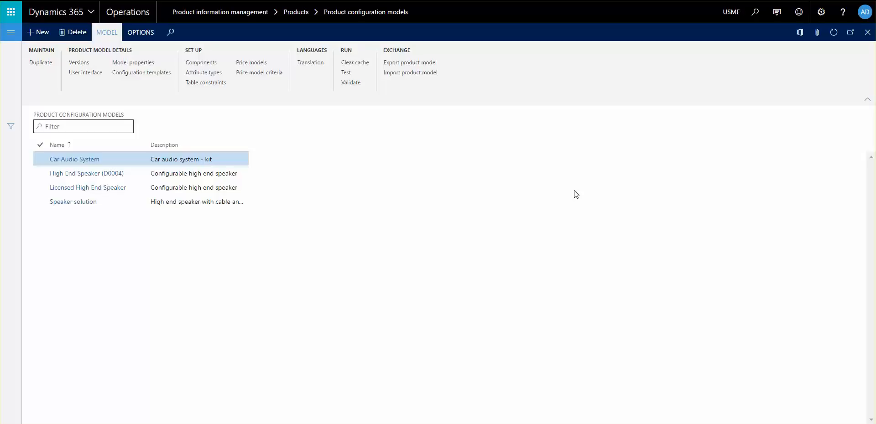
{"action": "mouse_move", "coordinate": [540, 229]}
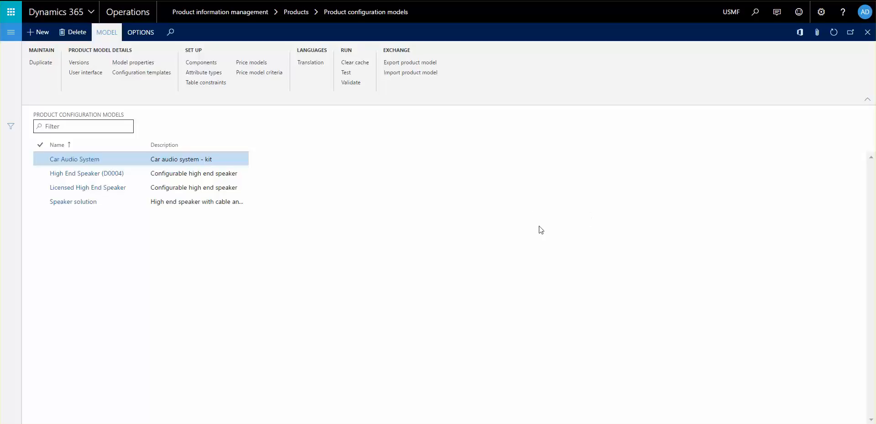
{"action": "mouse_move", "coordinate": [491, 211]}
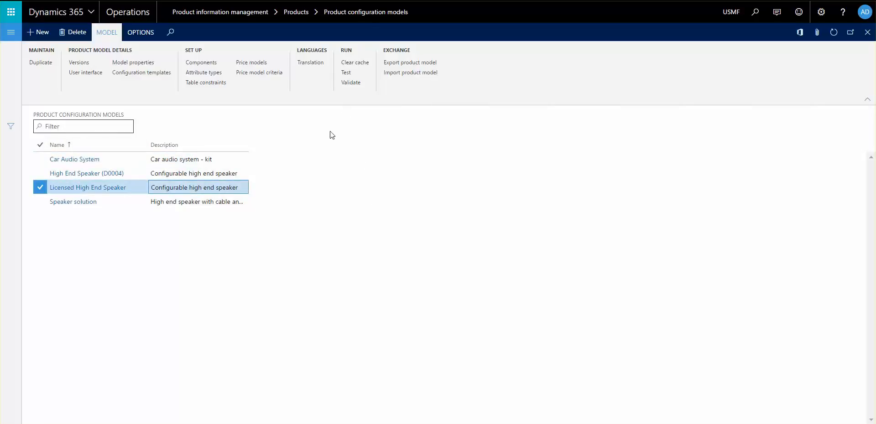
{"action": "mouse_move", "coordinate": [344, 201]}
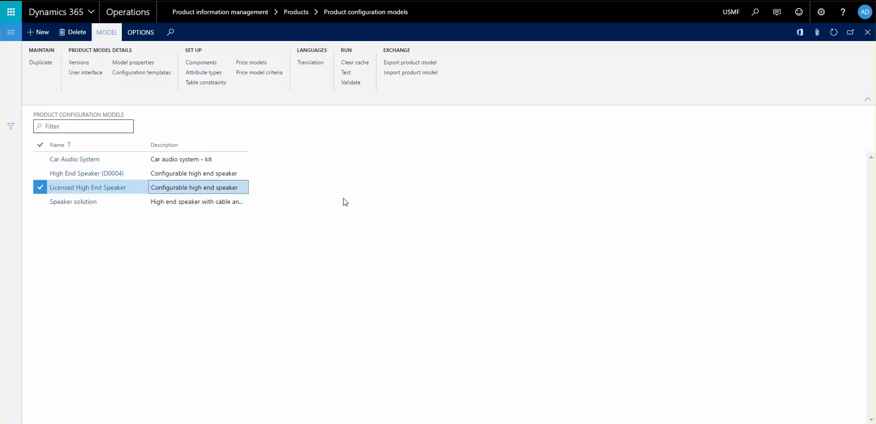
{"action": "mouse_move", "coordinate": [73, 202]}
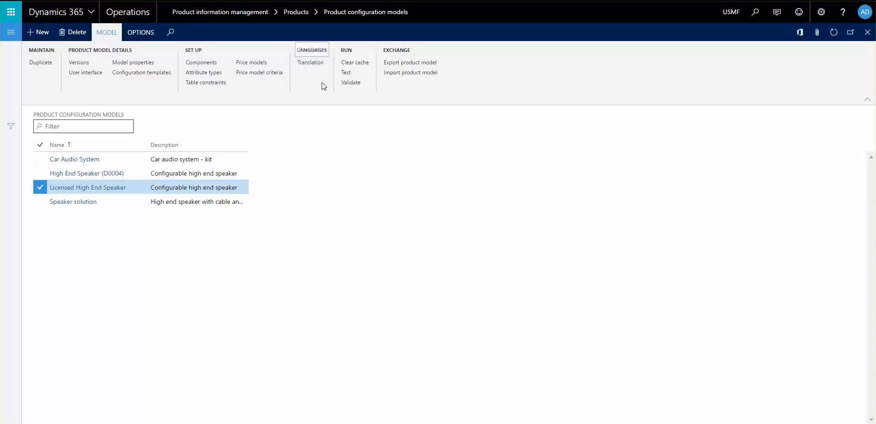
Show the Speaker solution model's translations in language 'da' and select the Sub component row
{"action": "left_click", "coordinate": [310, 63]}
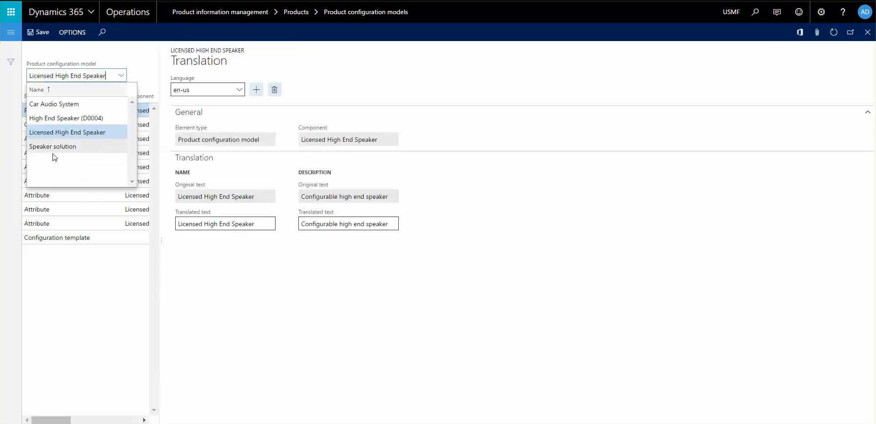
{"action": "left_click", "coordinate": [53, 146]}
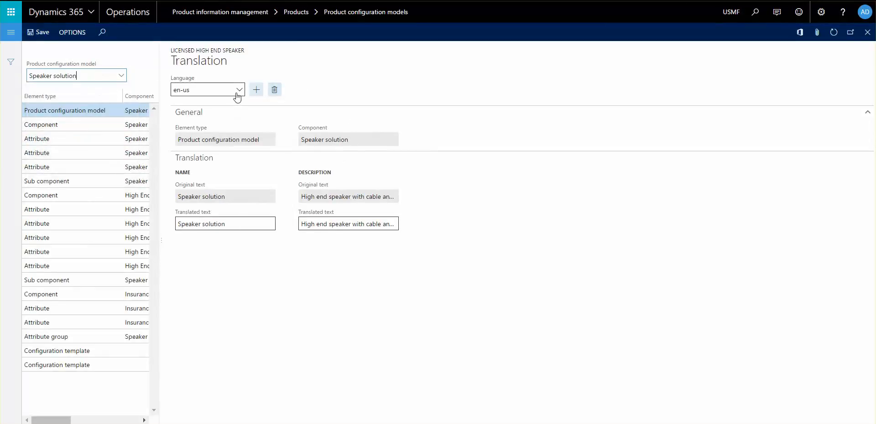
{"action": "left_click", "coordinate": [239, 90]}
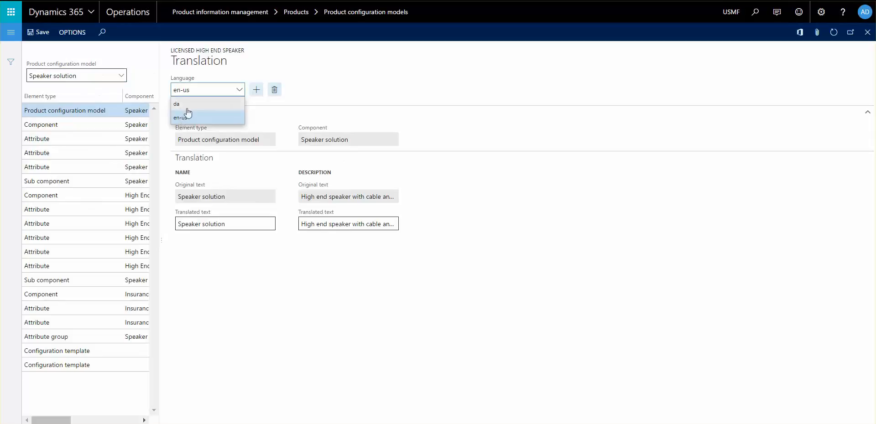
{"action": "left_click", "coordinate": [176, 104]}
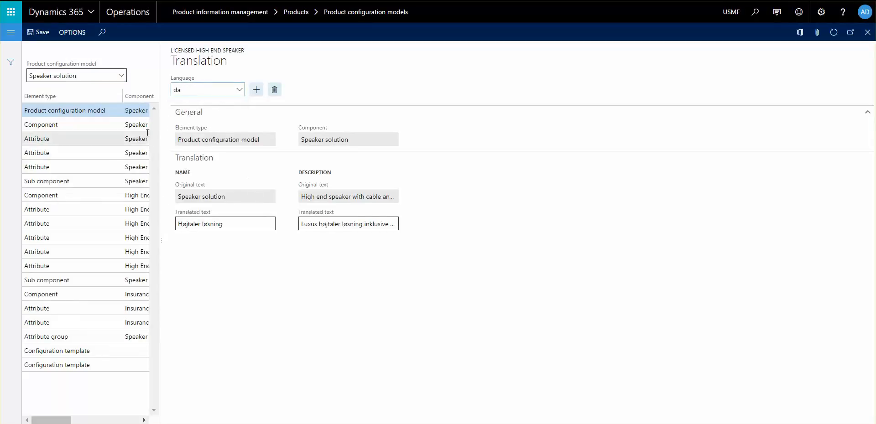
{"action": "left_click", "coordinate": [36, 152]}
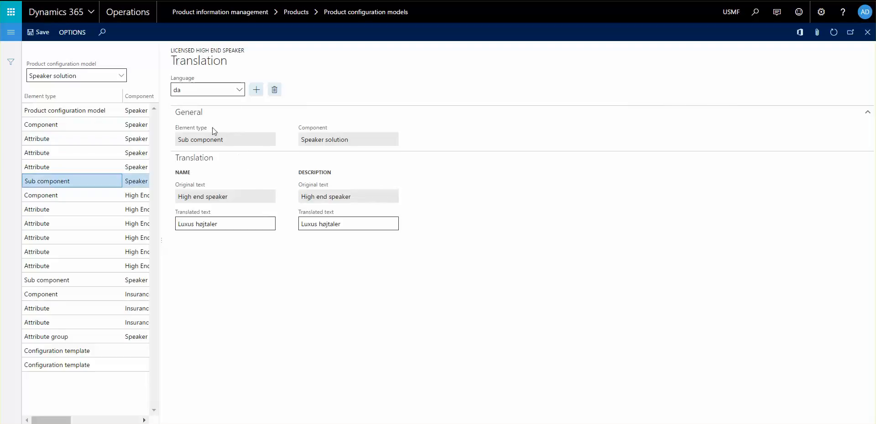
{"action": "mouse_move", "coordinate": [241, 255]}
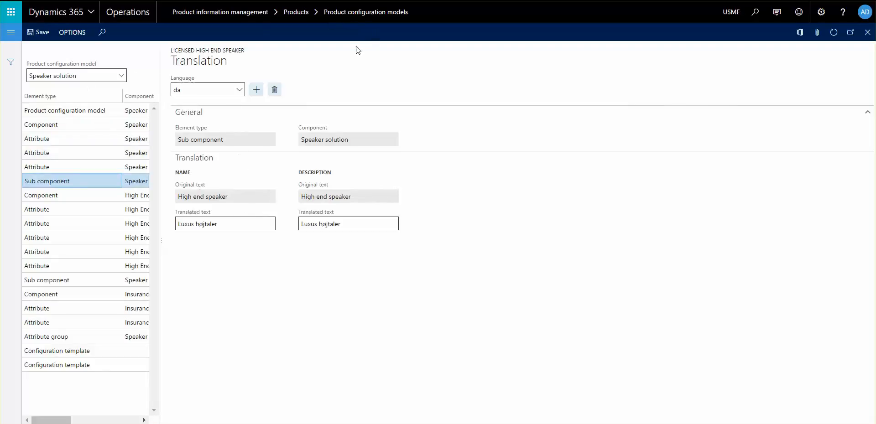
{"action": "mouse_move", "coordinate": [143, 73]}
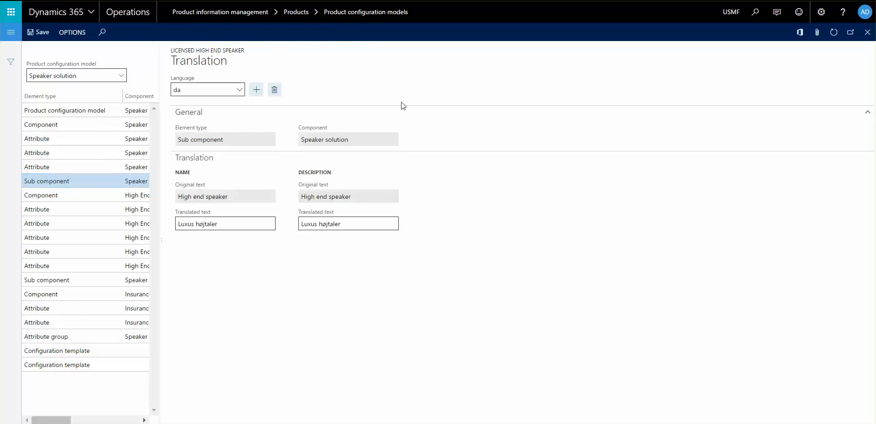
{"action": "mouse_move", "coordinate": [113, 69]}
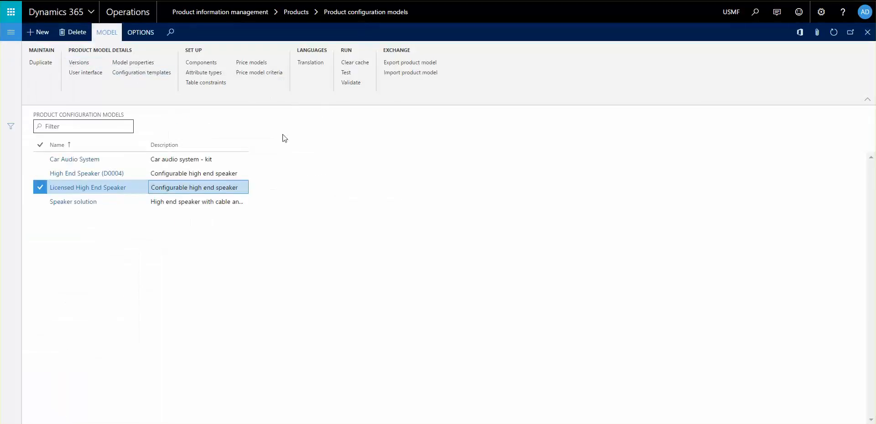
{"action": "mouse_move", "coordinate": [595, 179]}
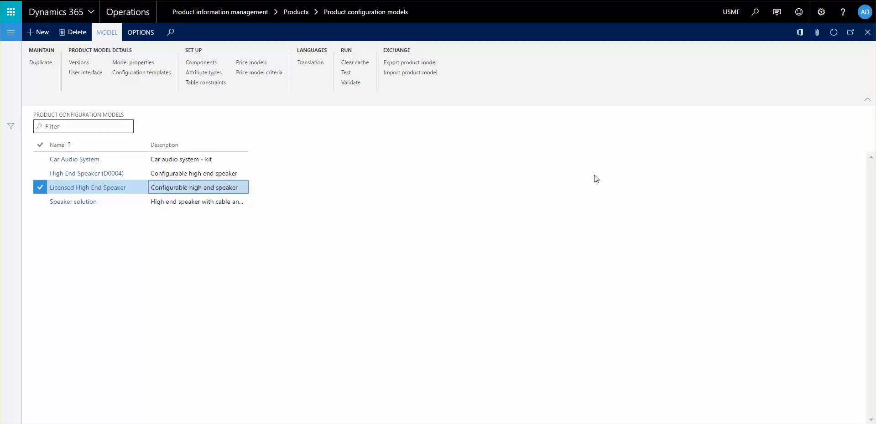
{"action": "mouse_move", "coordinate": [286, 237]}
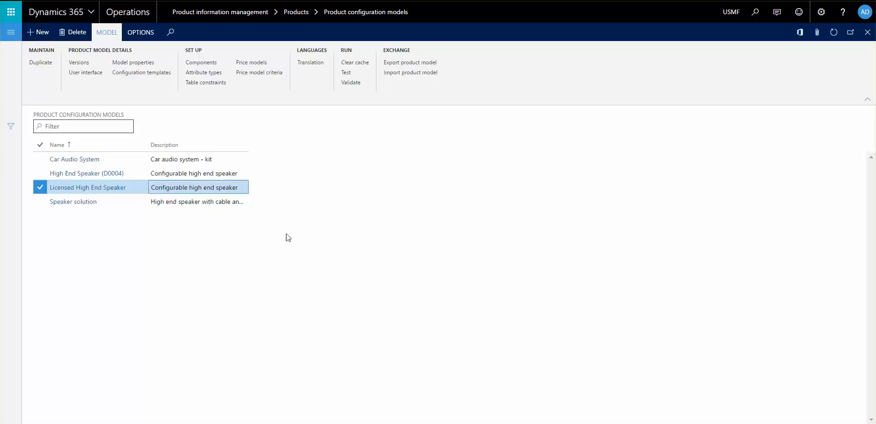
{"action": "mouse_move", "coordinate": [228, 228]}
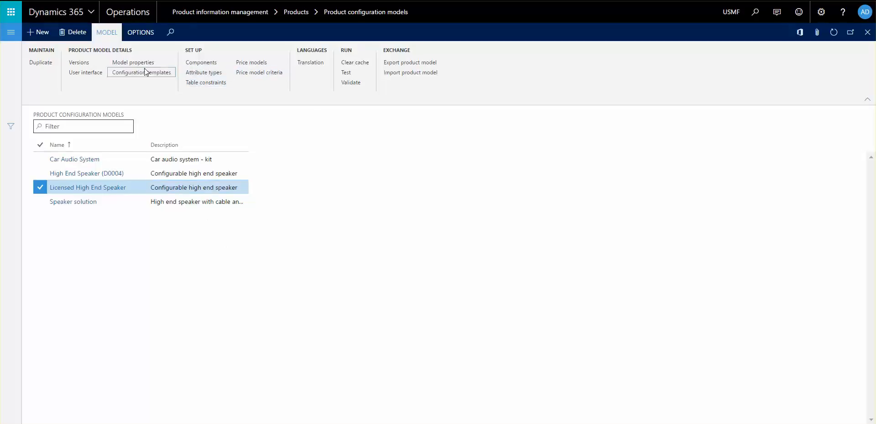
Create a configuration template named 'New template' for the model
{"action": "left_click", "coordinate": [140, 73]}
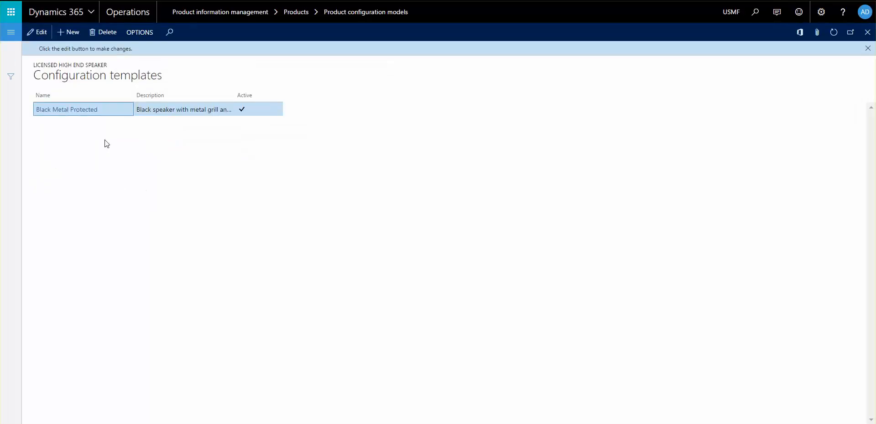
{"action": "left_click", "coordinate": [66, 32]}
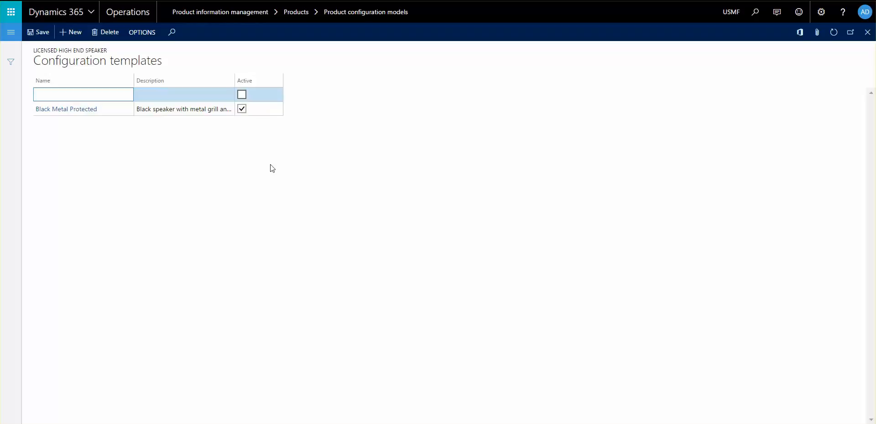
{"action": "type", "text": "New tem"}
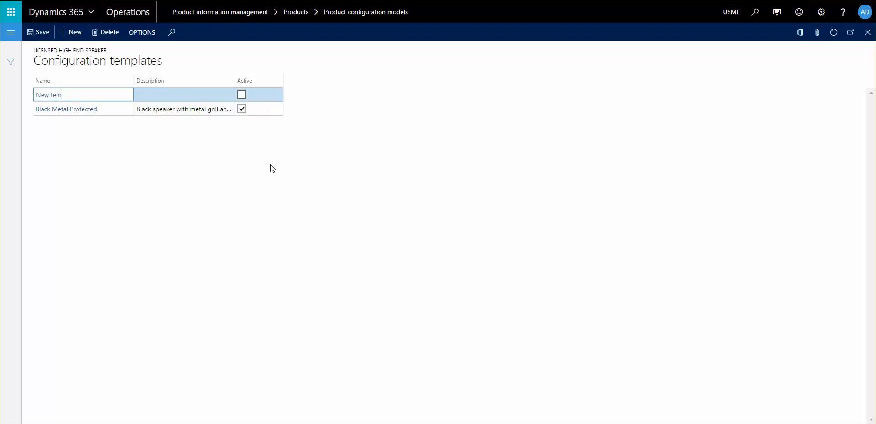
{"action": "type", "text": "plate"}
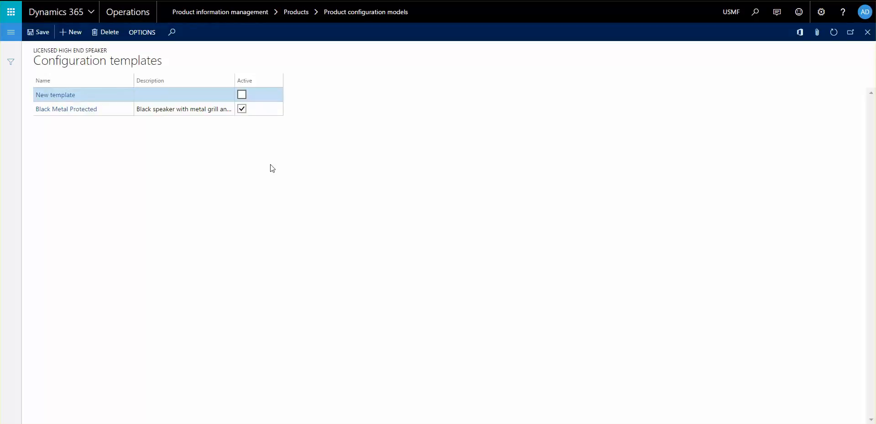
Choose a speaker height in the template's attributes, mark it Active and save it
{"action": "left_click", "coordinate": [65, 109]}
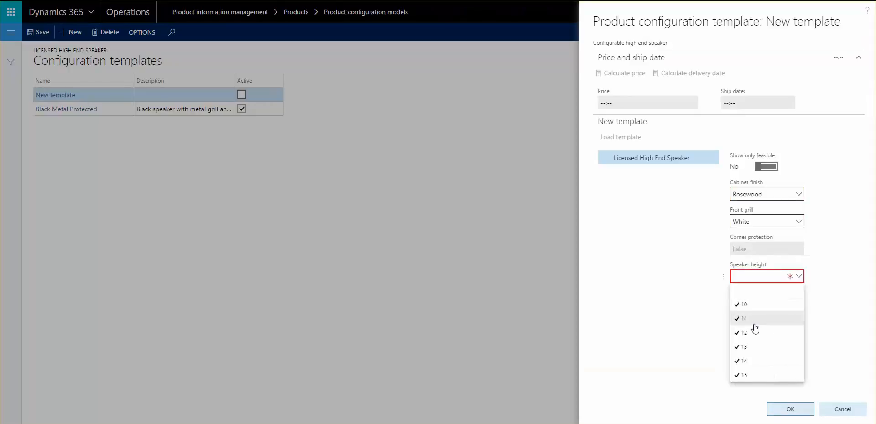
{"action": "left_click", "coordinate": [765, 249]}
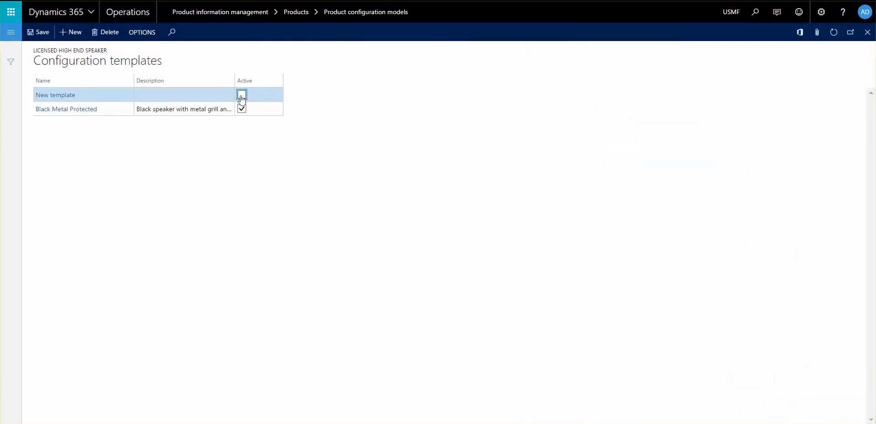
{"action": "left_click", "coordinate": [241, 94]}
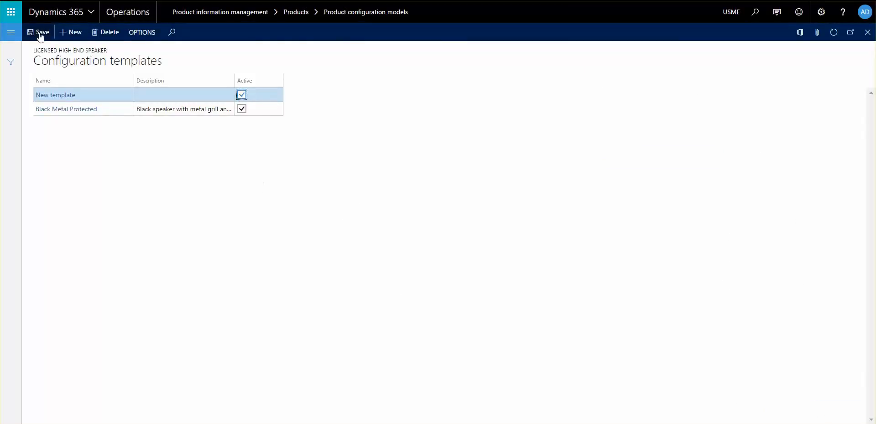
{"action": "left_click", "coordinate": [38, 32]}
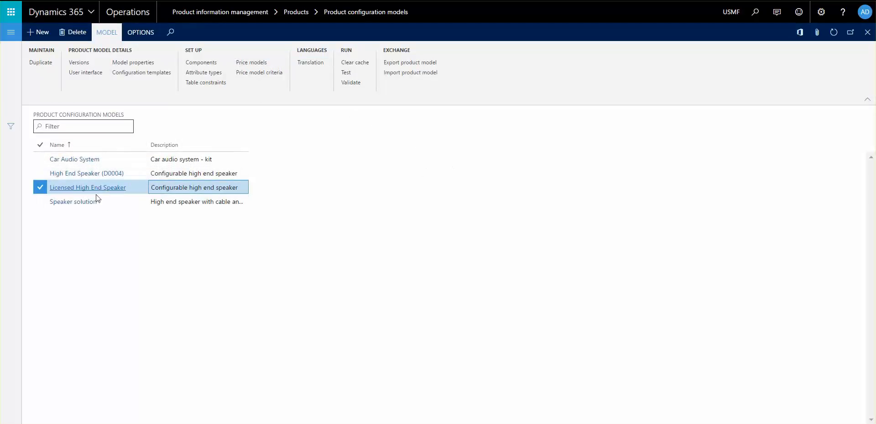
{"action": "mouse_move", "coordinate": [374, 187]}
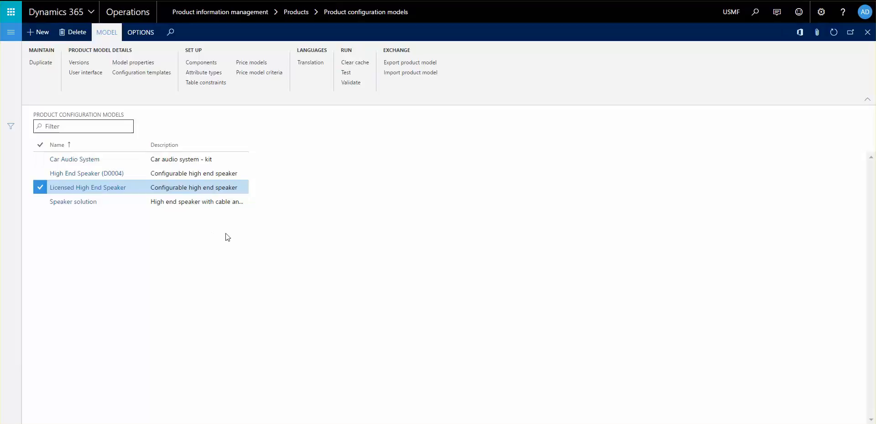
Show the Licensed High End Speaker model details with its MODEL actions
{"action": "double_click", "coordinate": [88, 187]}
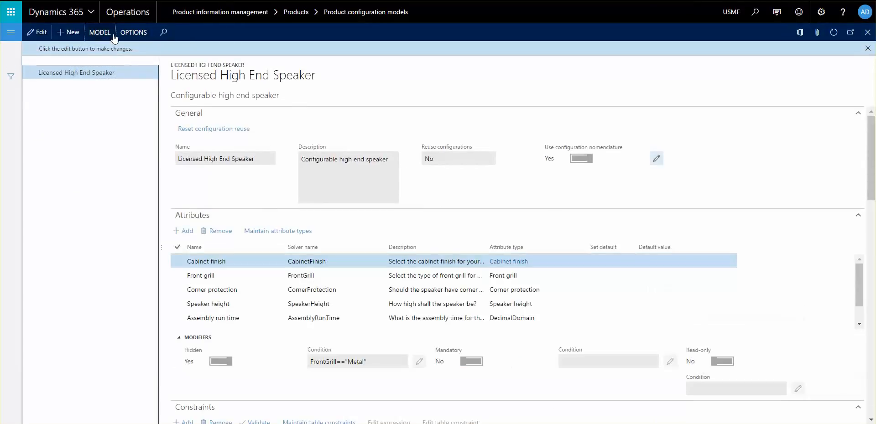
{"action": "left_click", "coordinate": [99, 32]}
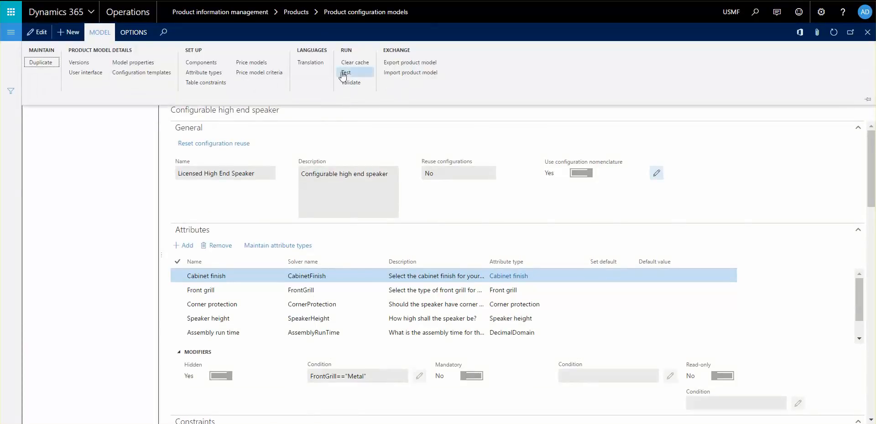
Fill in and close a test run of the model, then start a fresh one with blank choices
{"action": "left_click", "coordinate": [348, 73]}
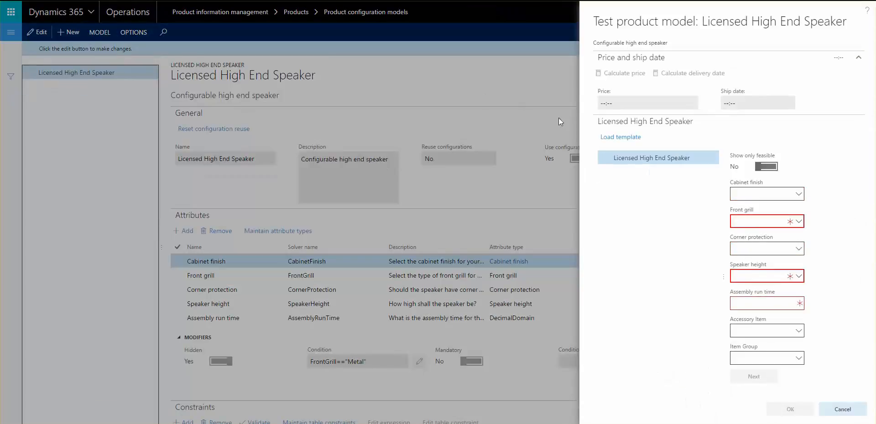
{"action": "mouse_move", "coordinate": [665, 331]}
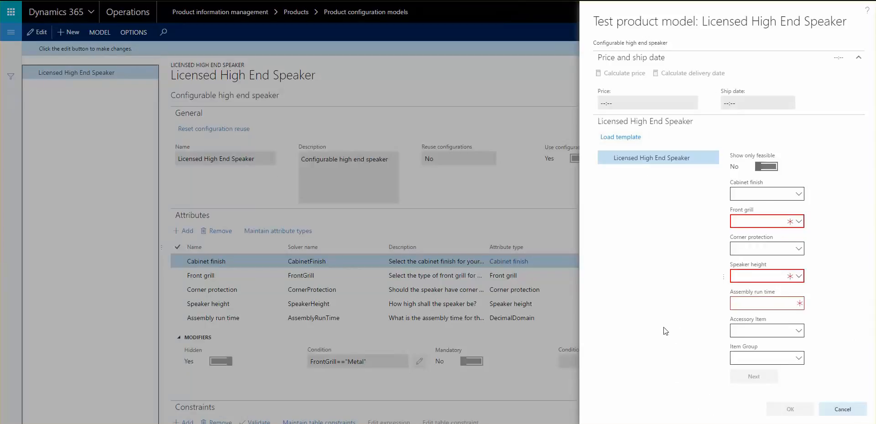
{"action": "mouse_move", "coordinate": [720, 270]}
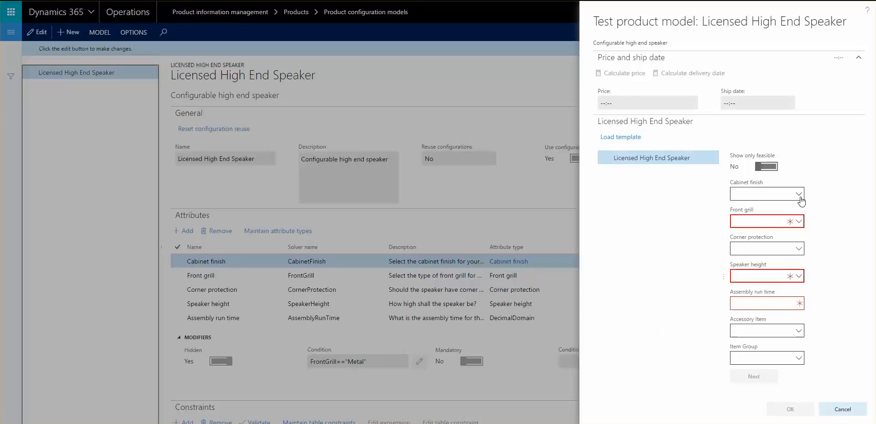
{"action": "left_click", "coordinate": [798, 276]}
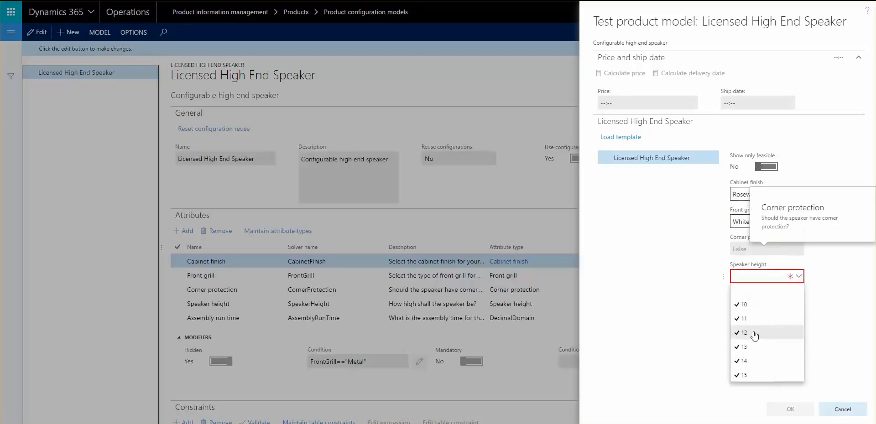
{"action": "left_click", "coordinate": [744, 333]}
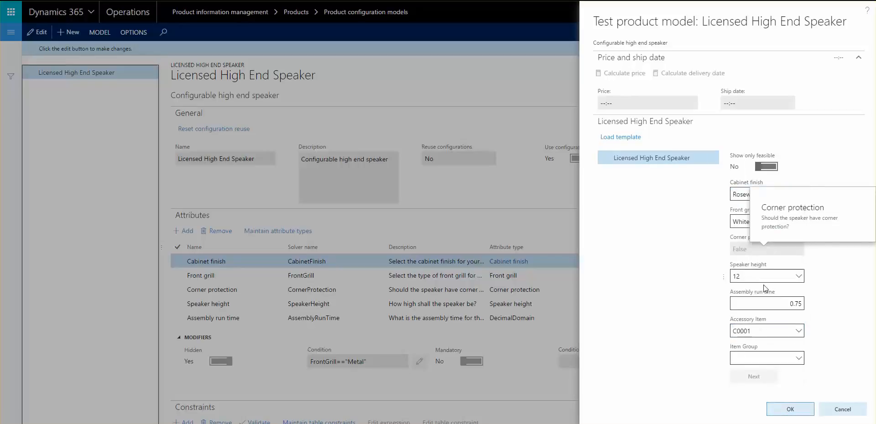
{"action": "left_click", "coordinate": [765, 358]}
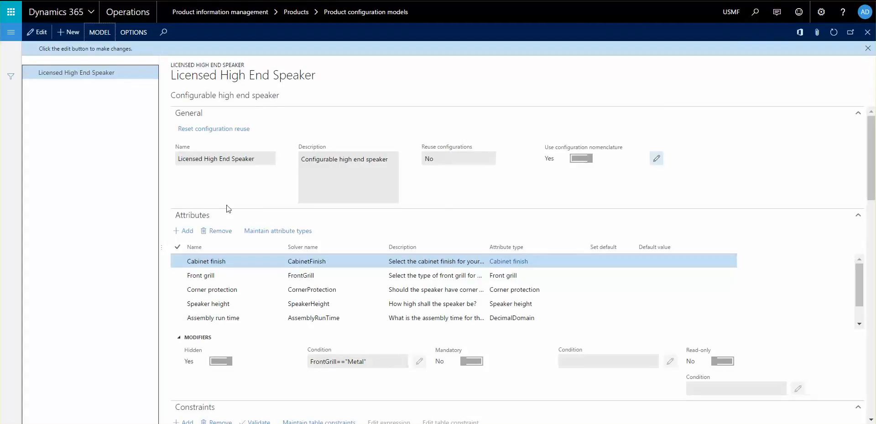
{"action": "left_click", "coordinate": [199, 275]}
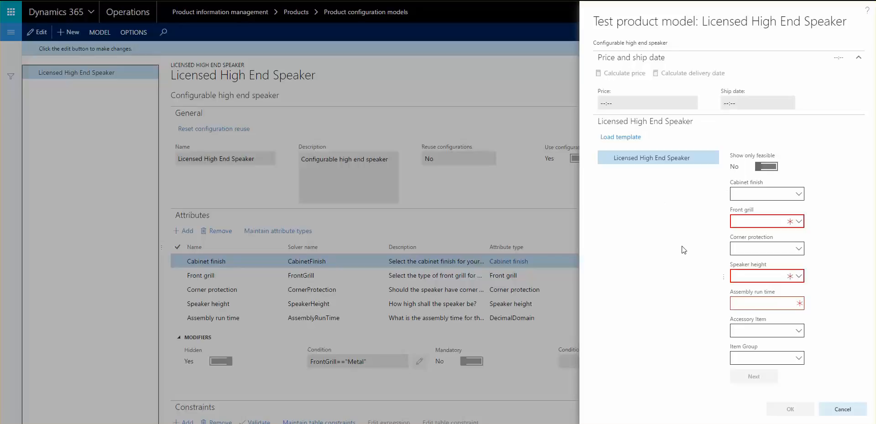
{"action": "mouse_move", "coordinate": [637, 214]}
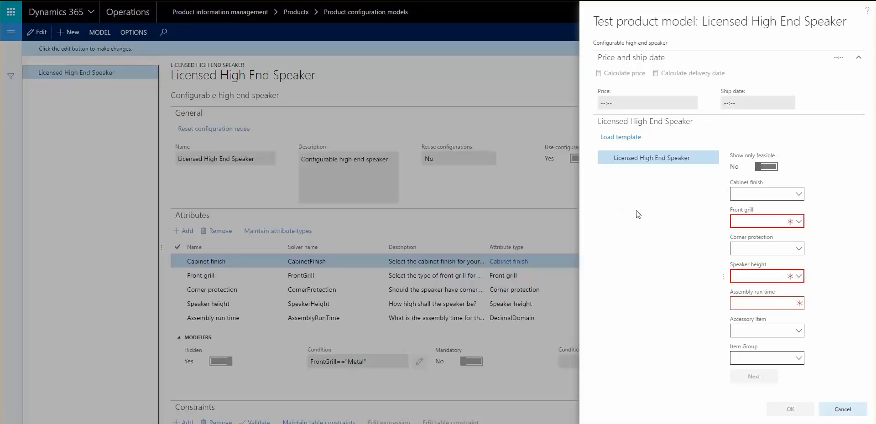
{"action": "mouse_move", "coordinate": [615, 283]}
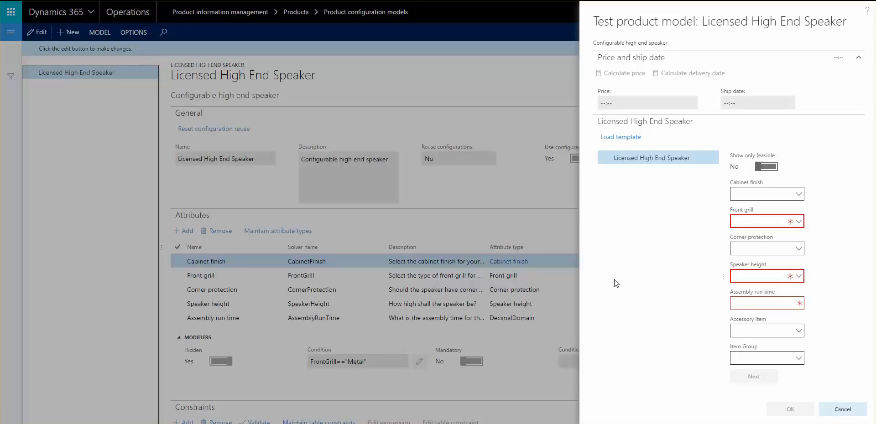
{"action": "mouse_move", "coordinate": [692, 174]}
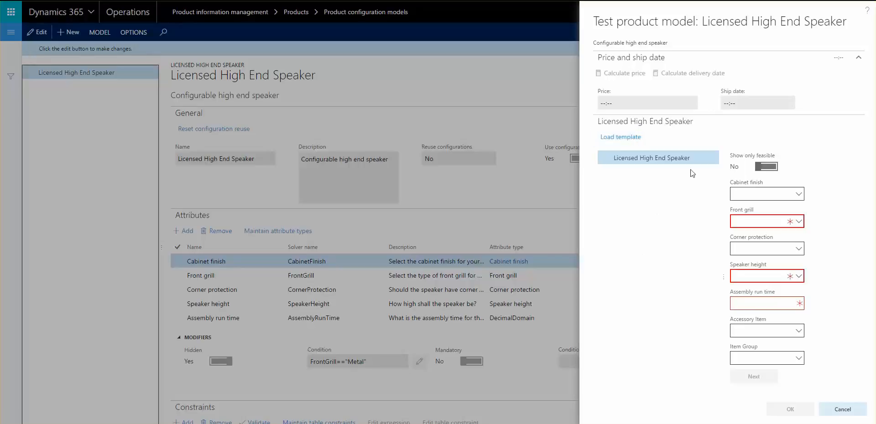
Load 'New template' into the test run and return to the model details
{"action": "left_click", "coordinate": [620, 137]}
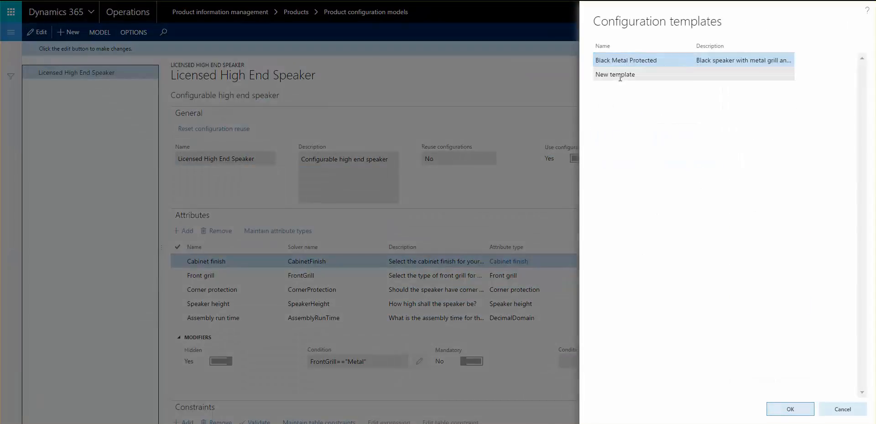
{"action": "left_click", "coordinate": [614, 74]}
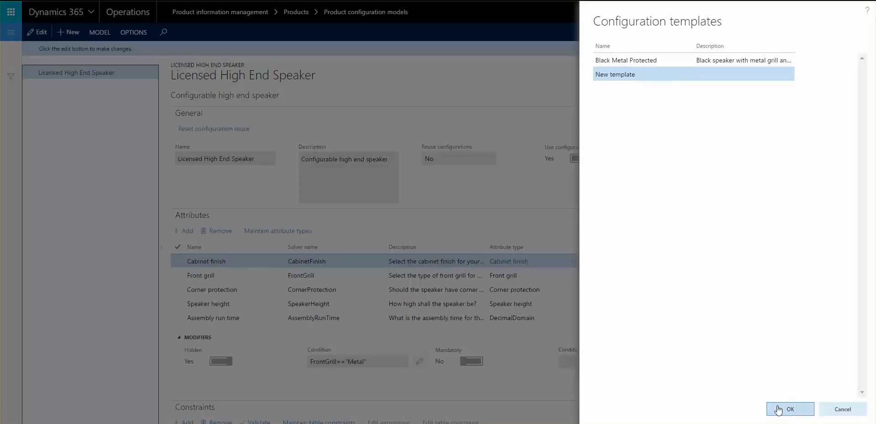
{"action": "left_click", "coordinate": [789, 409]}
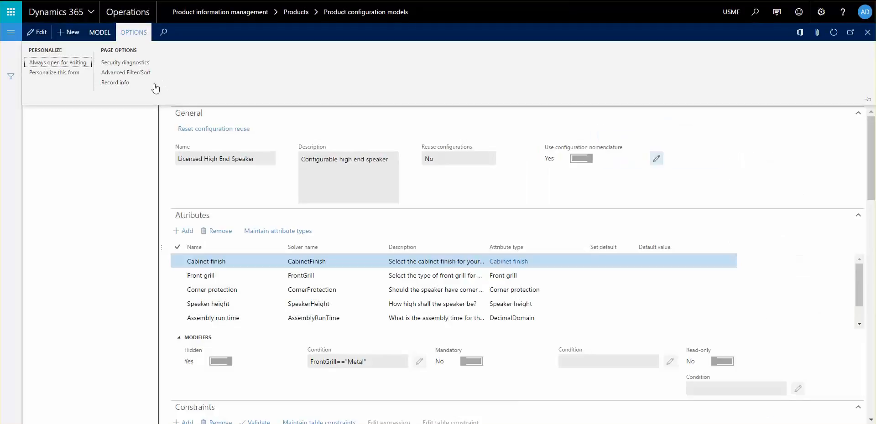
{"action": "left_click", "coordinate": [99, 32]}
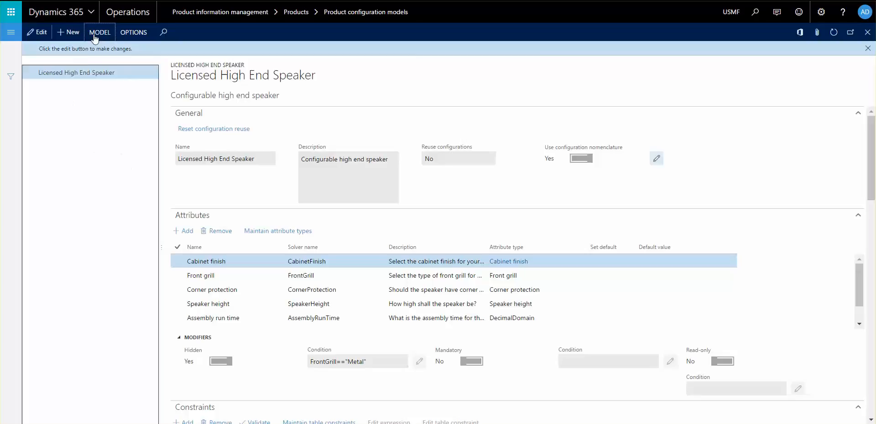
Show the model's User interface layout and review the groups of Front grill and Item Group
{"action": "left_click", "coordinate": [100, 32]}
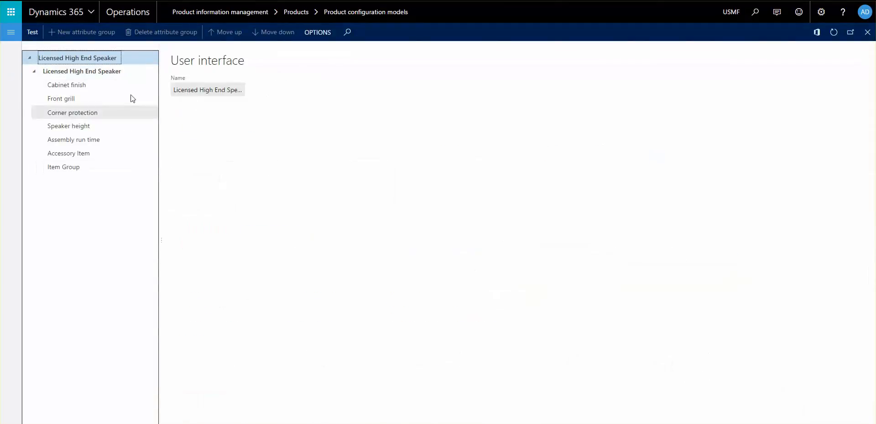
{"action": "mouse_move", "coordinate": [103, 68]}
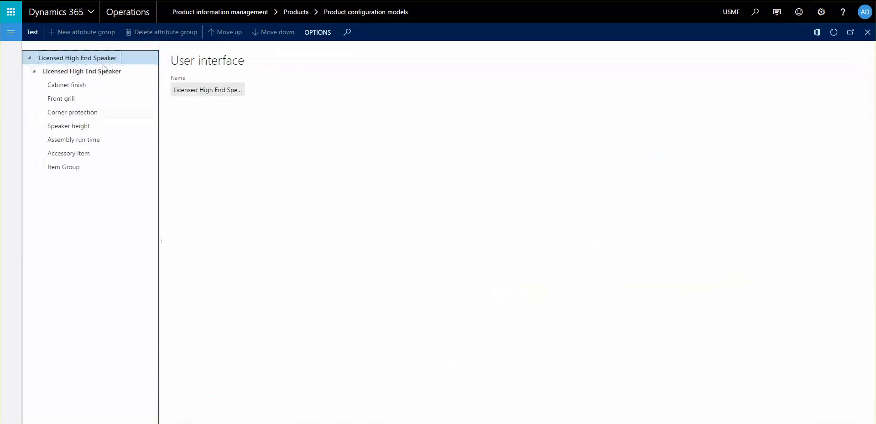
{"action": "left_click", "coordinate": [82, 71]}
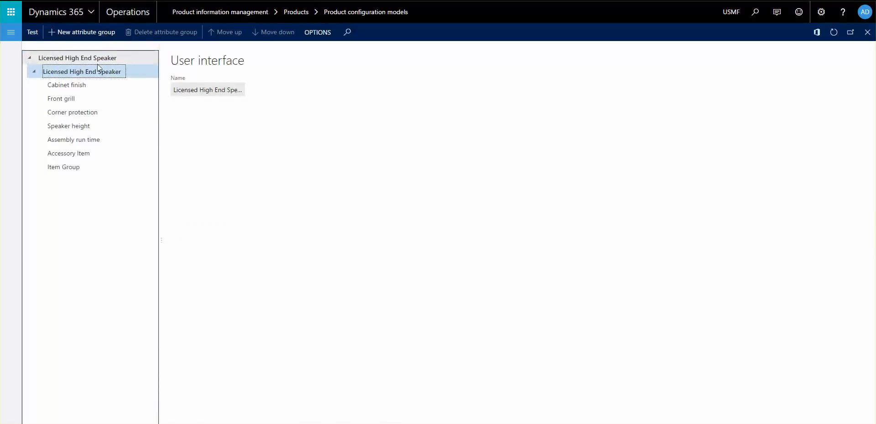
{"action": "left_click", "coordinate": [69, 126]}
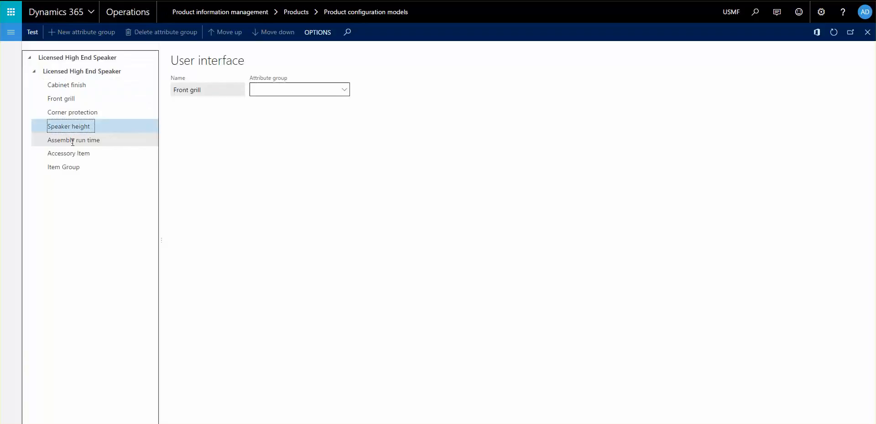
{"action": "left_click", "coordinate": [63, 167]}
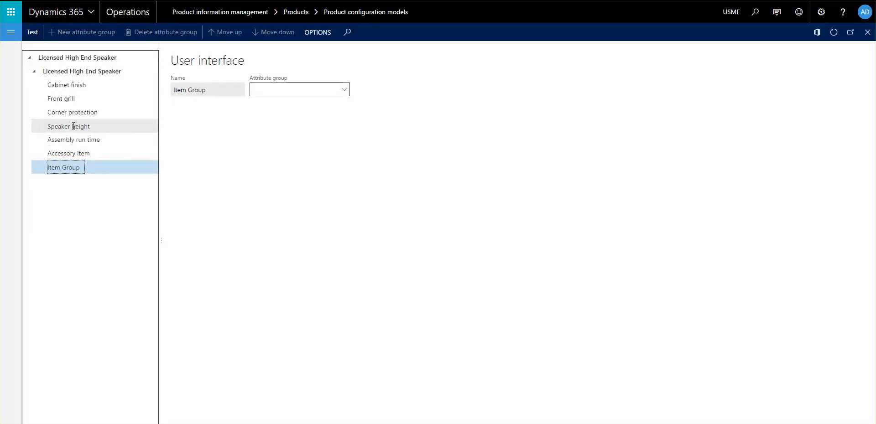
{"action": "left_click", "coordinate": [82, 71]}
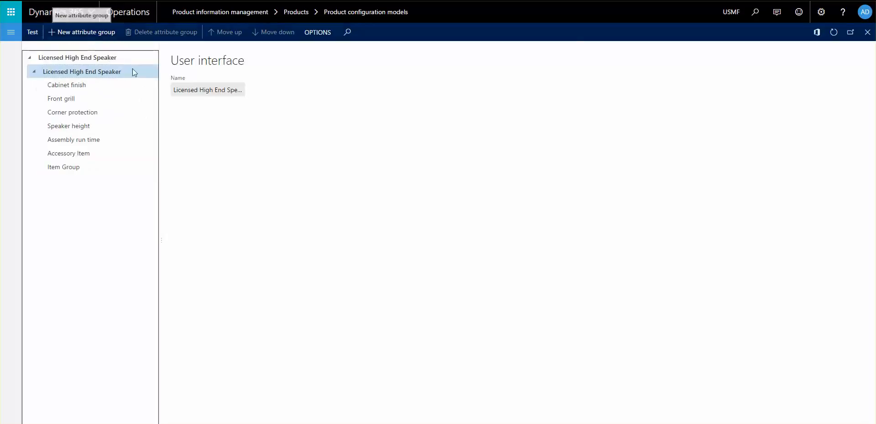
Add an attribute group named 'Corner specs' to the user interface
{"action": "left_click", "coordinate": [81, 32]}
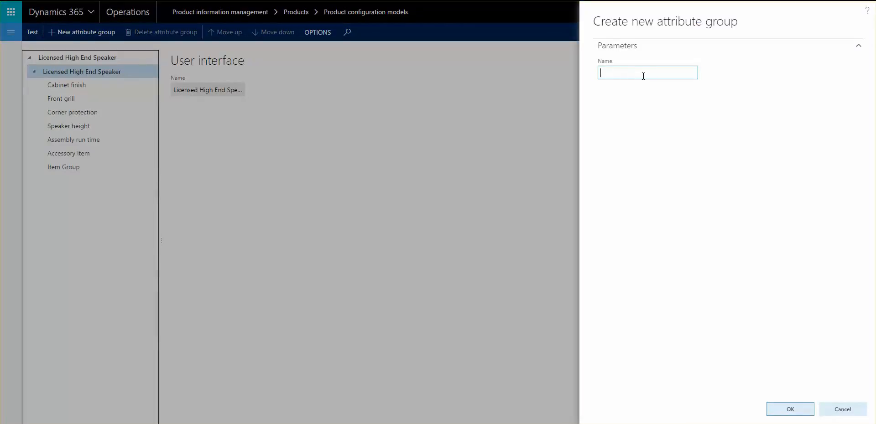
{"action": "type", "text": "Rout"}
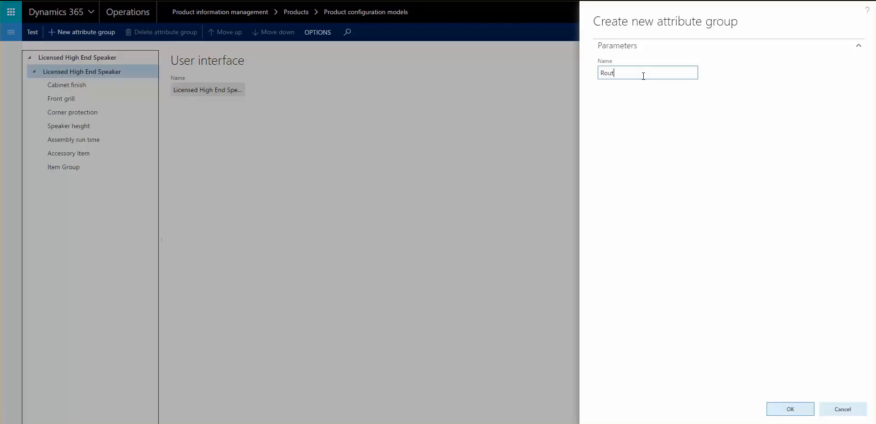
{"action": "type", "text": "Corner specs"}
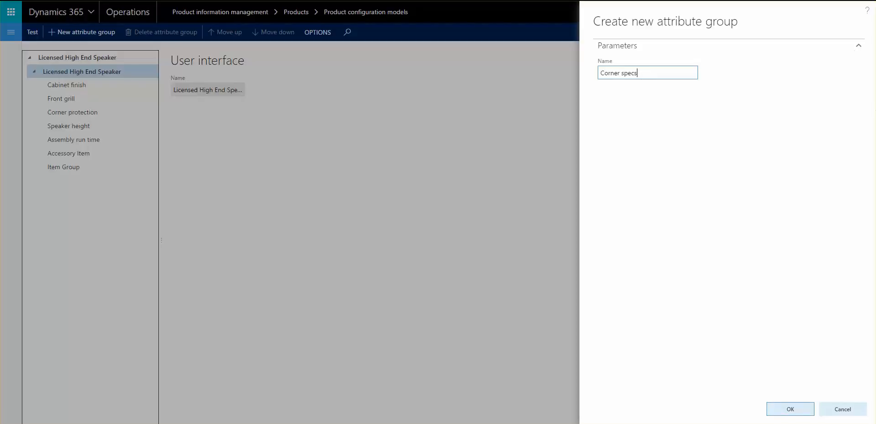
{"action": "left_click", "coordinate": [842, 409]}
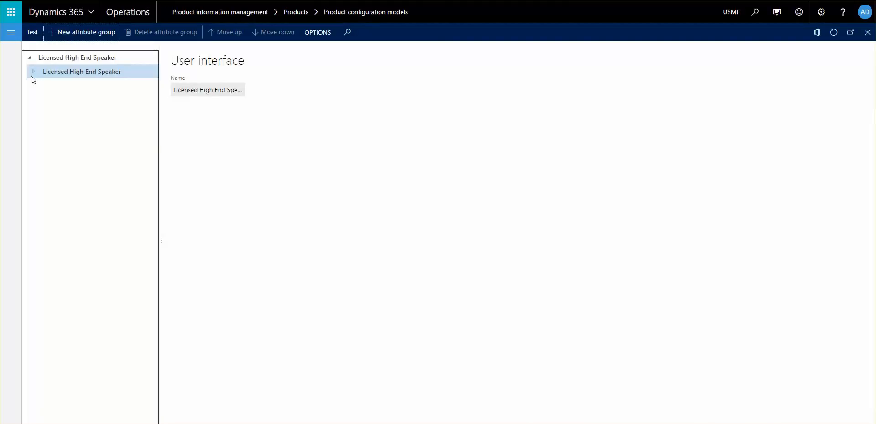
Assign the Corner protection attribute to the 'Corner specs' group
{"action": "left_click", "coordinate": [33, 71]}
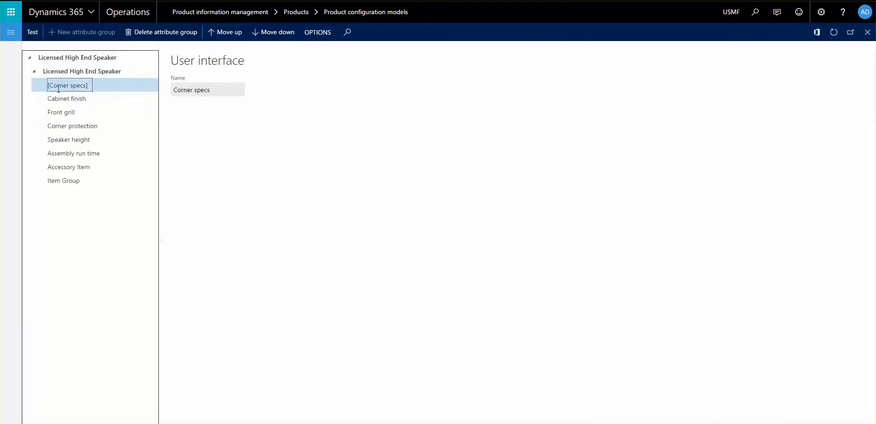
{"action": "left_click", "coordinate": [61, 112]}
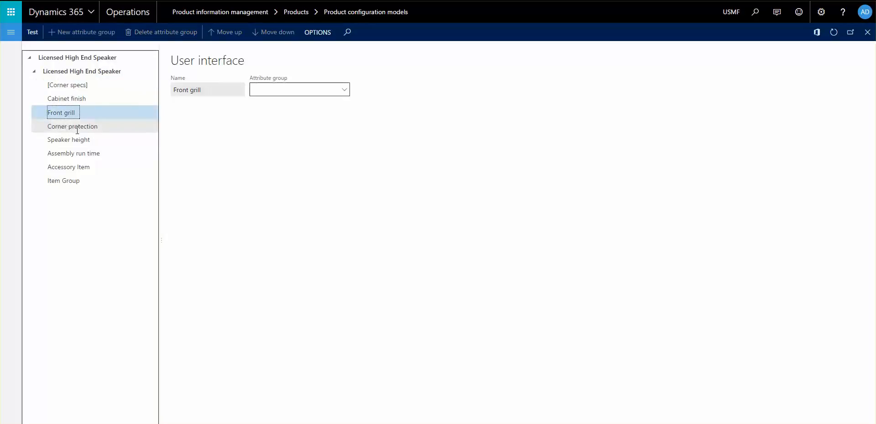
{"action": "left_click", "coordinate": [72, 126]}
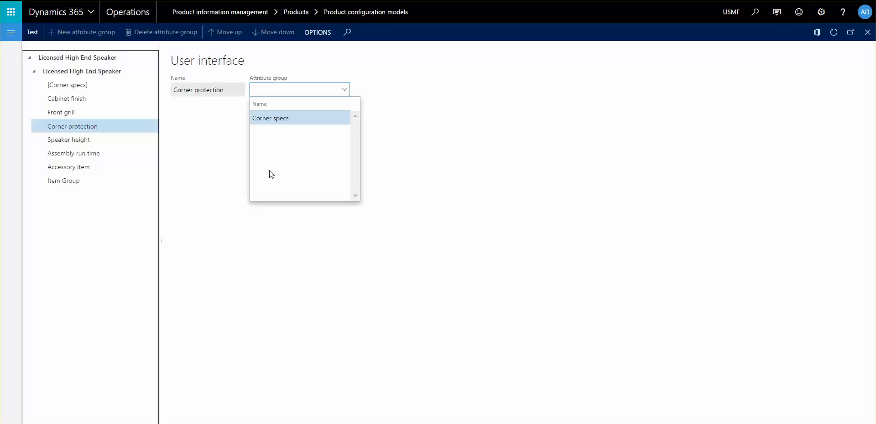
{"action": "left_click", "coordinate": [270, 117]}
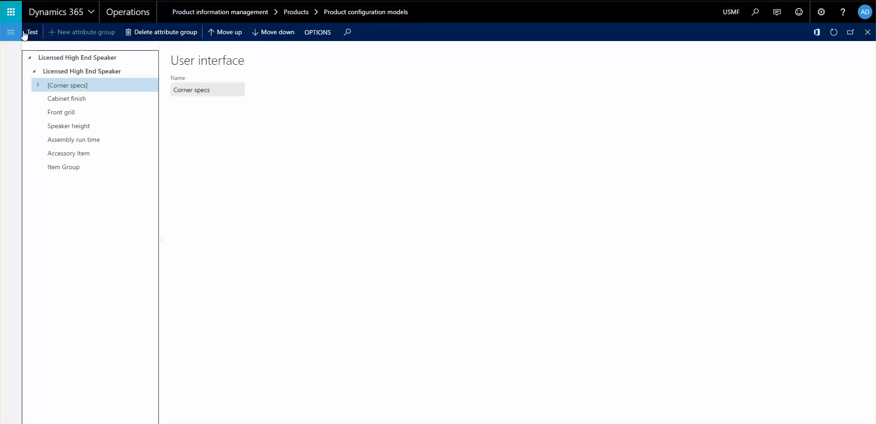
Start a test run showing Corner protection under the CORNER SPECS heading
{"action": "left_click", "coordinate": [31, 32]}
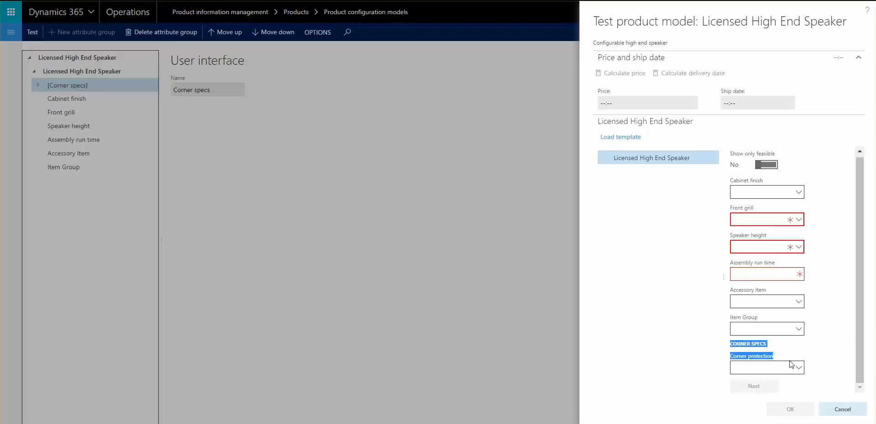
{"action": "mouse_move", "coordinate": [258, 143]}
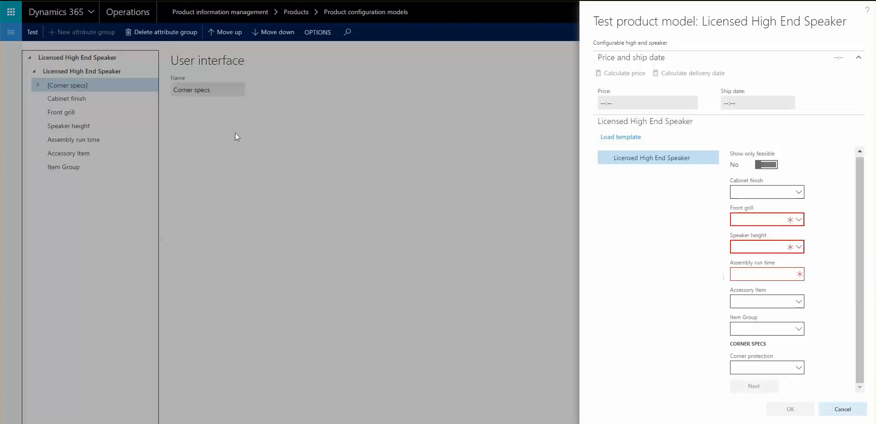
{"action": "mouse_move", "coordinate": [794, 178]}
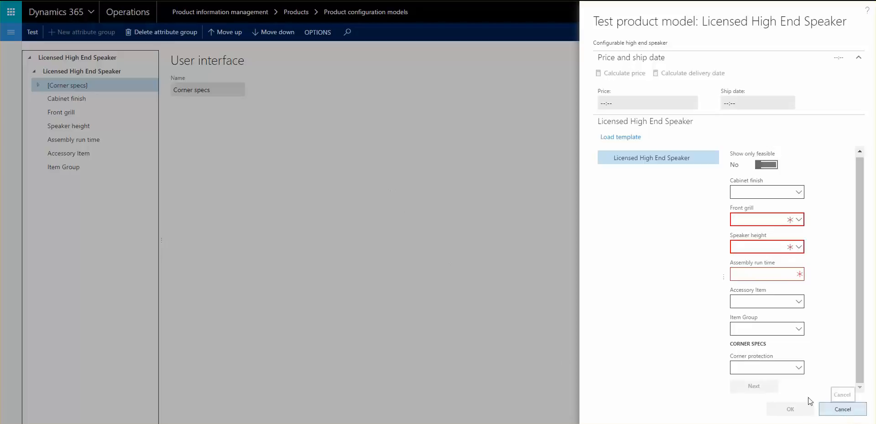
Cancel the test run, returning to the User interface page
{"action": "left_click", "coordinate": [842, 408]}
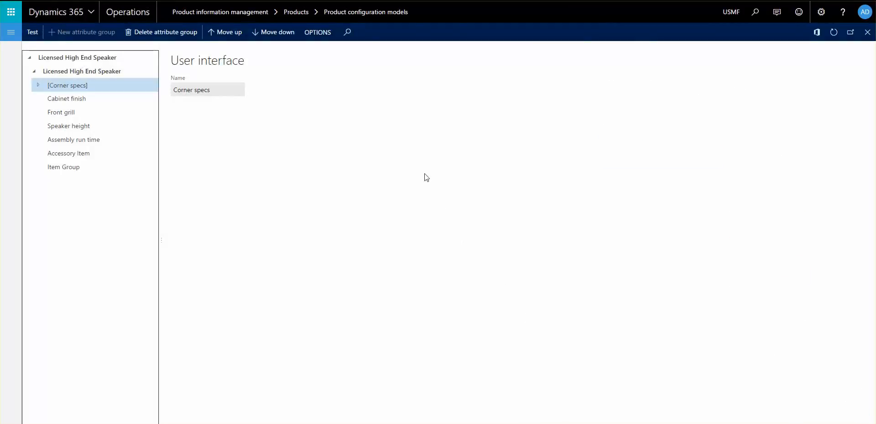
{"action": "mouse_move", "coordinate": [330, 133]}
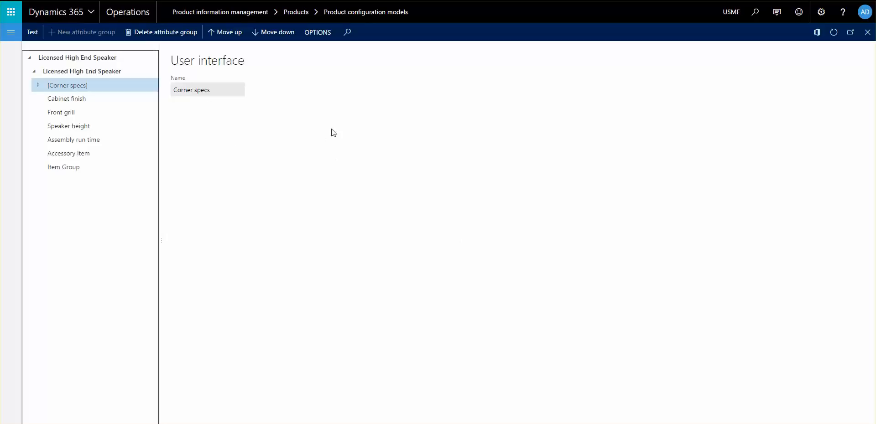
{"action": "mouse_move", "coordinate": [297, 122]}
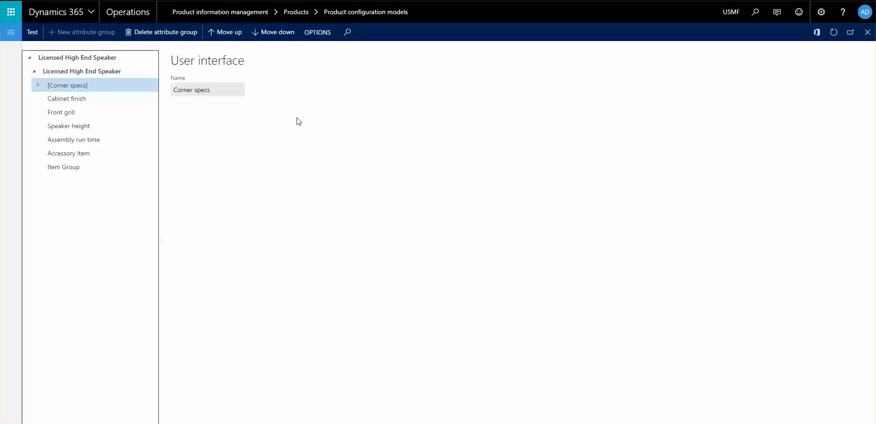
{"action": "mouse_move", "coordinate": [385, 109]}
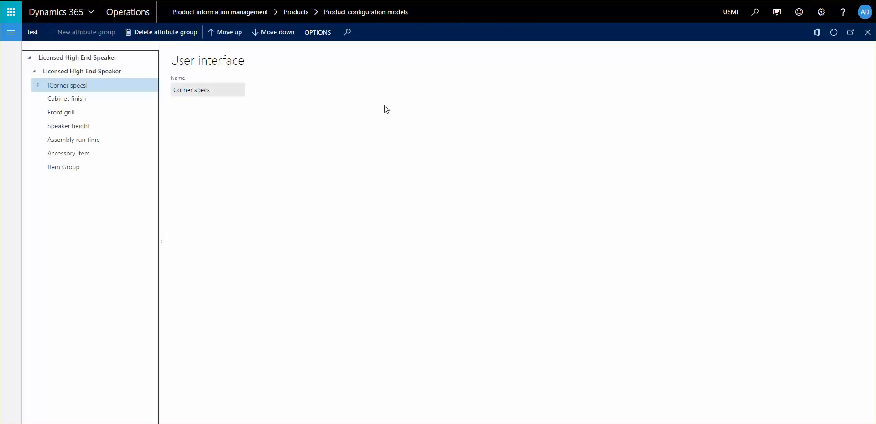
{"action": "mouse_move", "coordinate": [466, 200]}
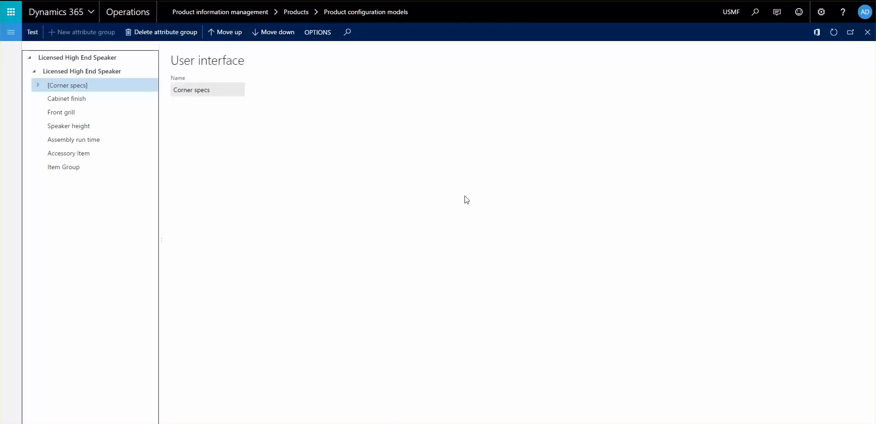